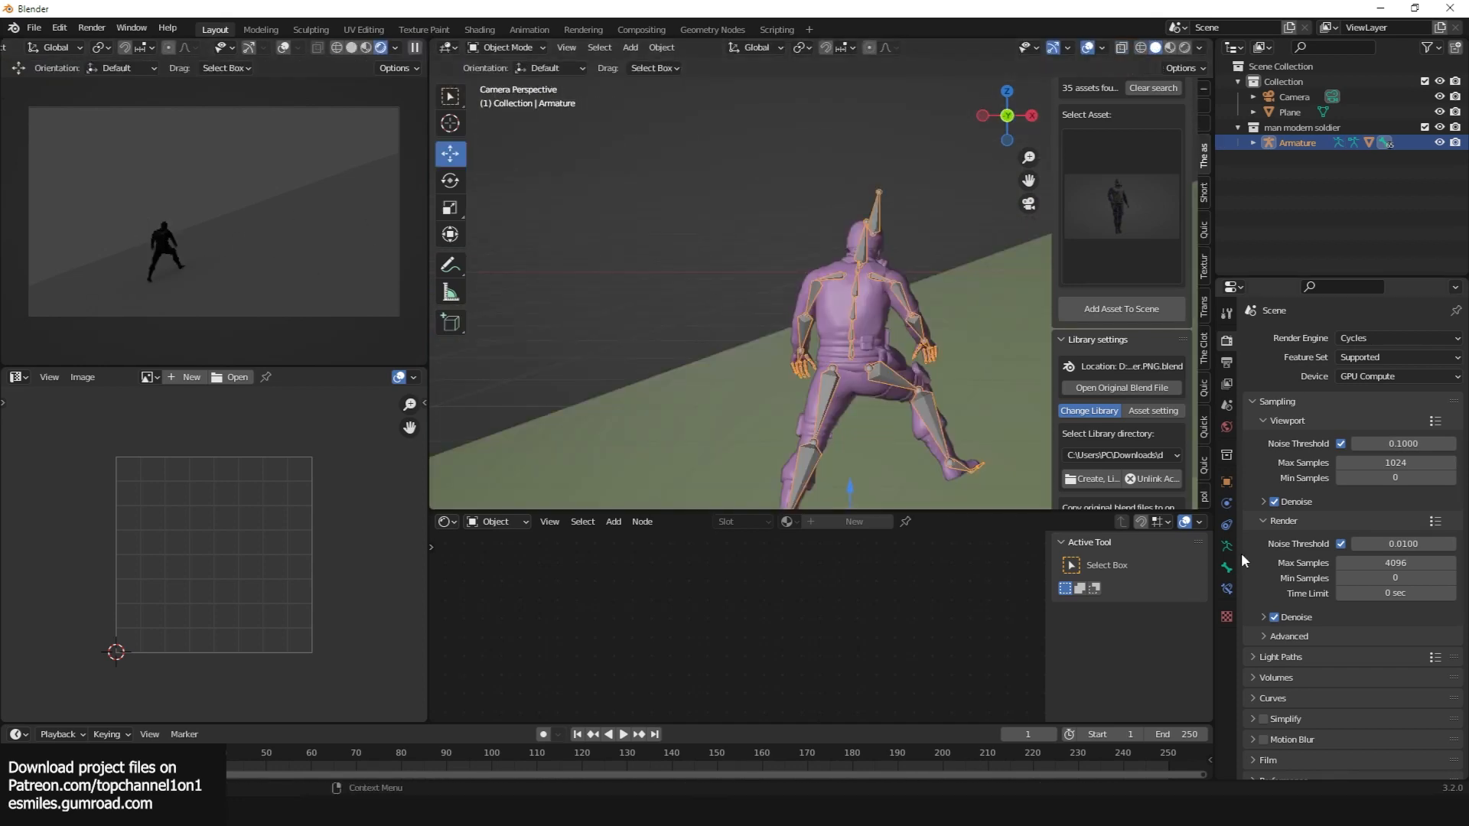
# Step: Add planes with Subdivision and Solidify, sculpt them into cliffs and drag on the rock material
pyautogui.click(1226, 407)
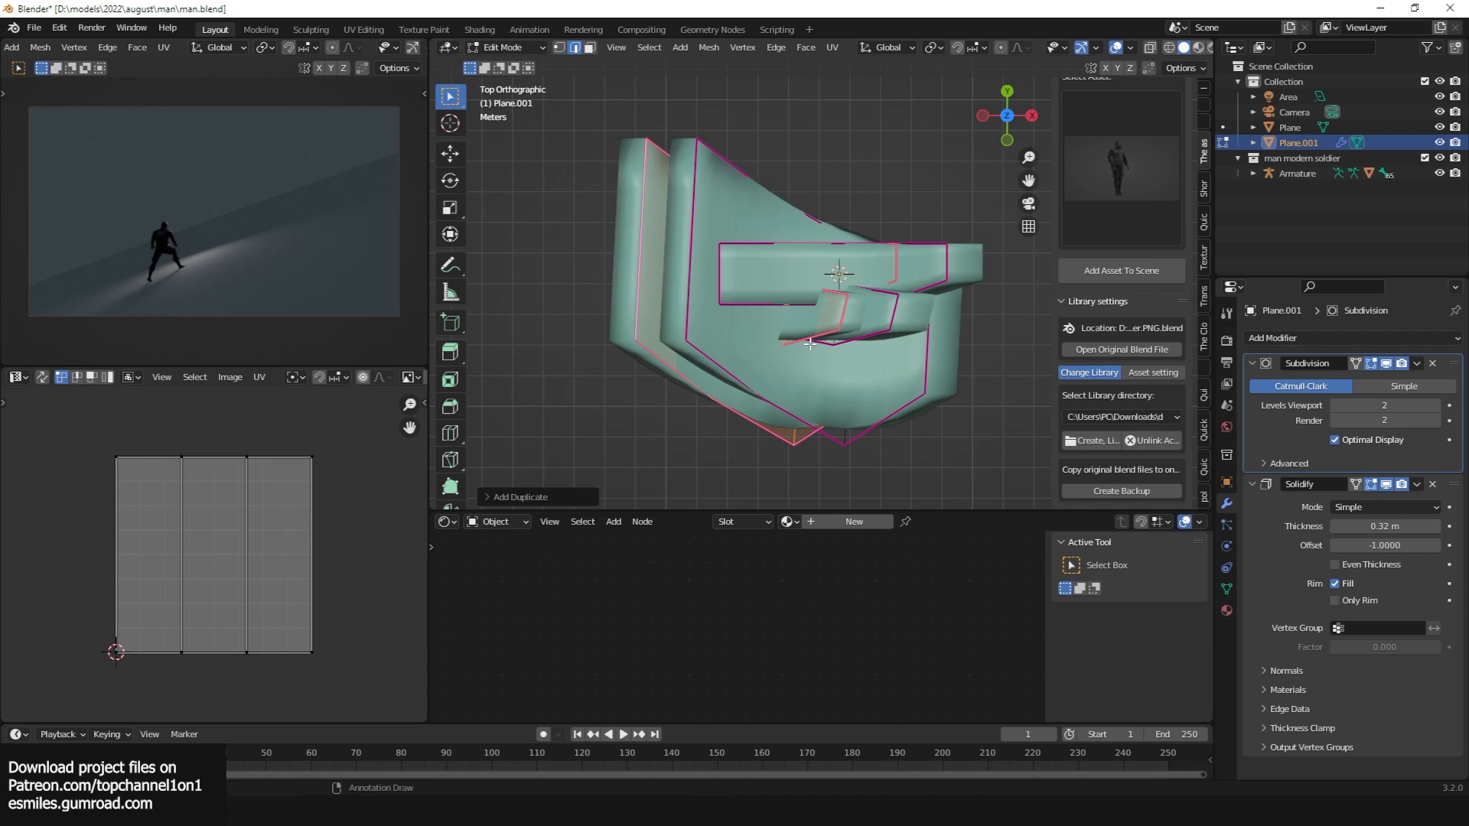
pyautogui.click(503, 47)
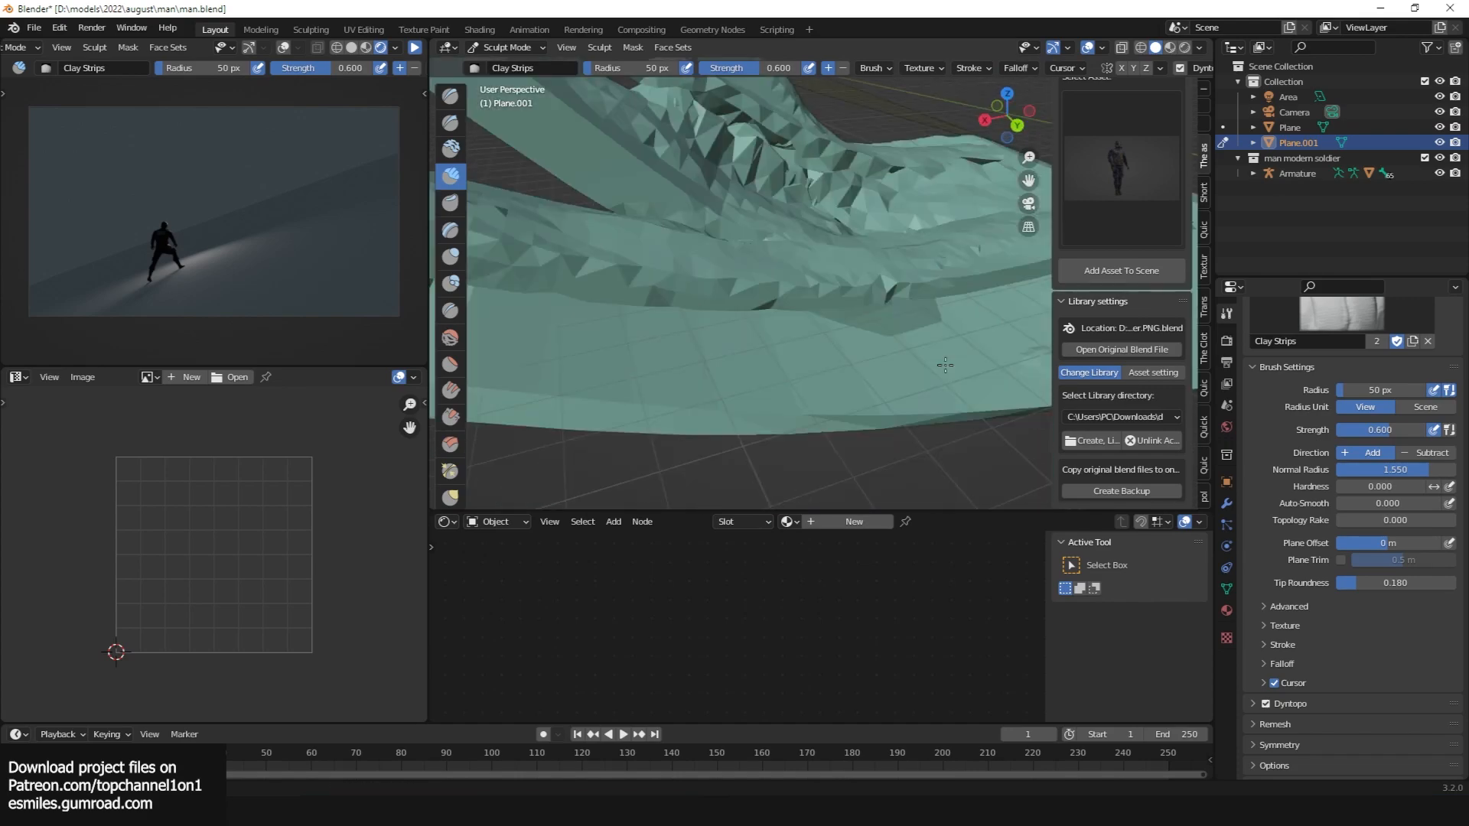
pyautogui.click(449, 322)
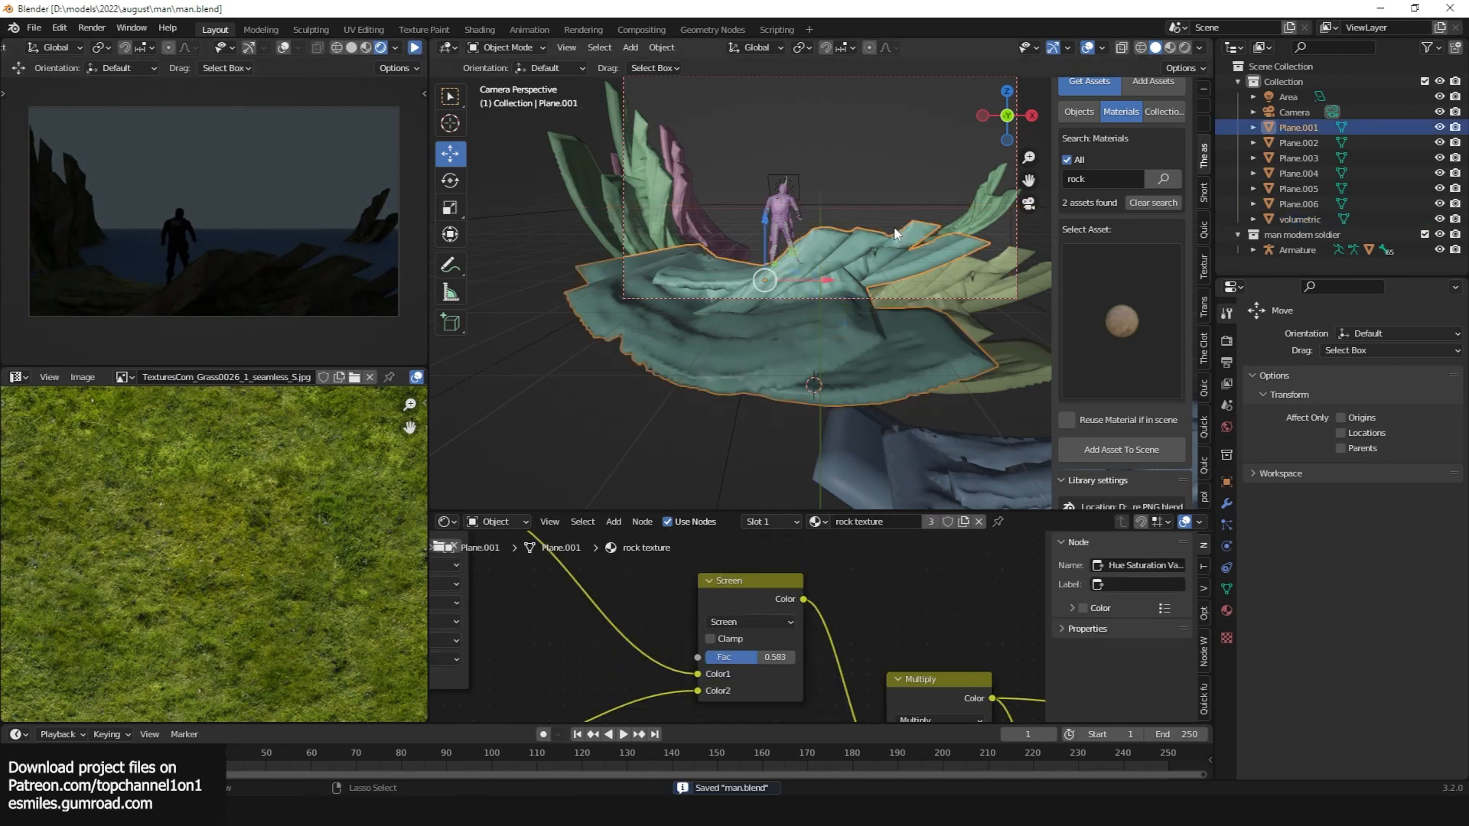
# Step: Spawn a deciduous Botaniq tree on the cliff behind the figure
pyautogui.click(1289, 96)
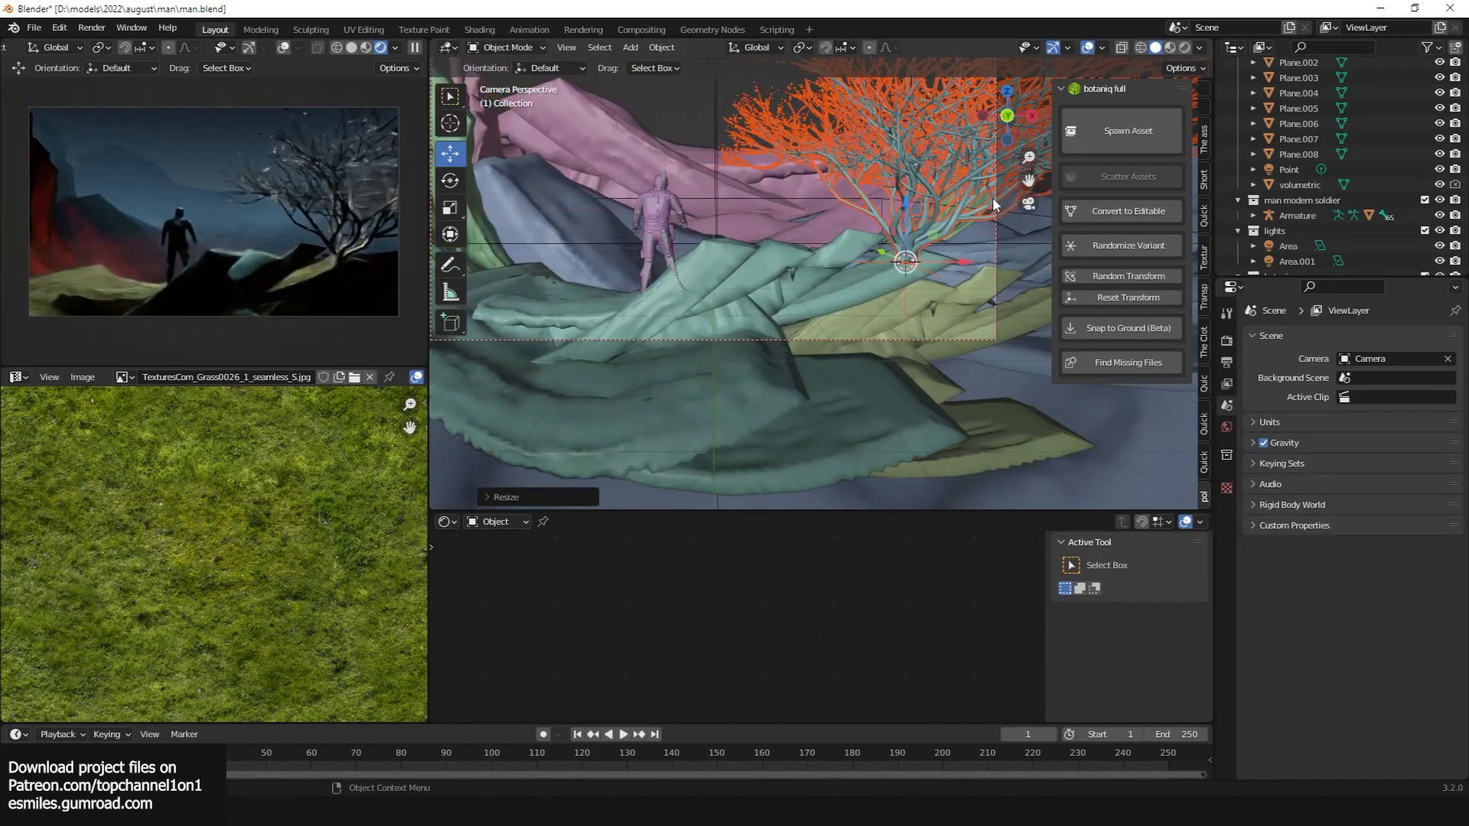
# Step: Sculpt a Multires plane into a red cloak and add the wooden pole torch and gradient sky plane
pyautogui.click(1287, 199)
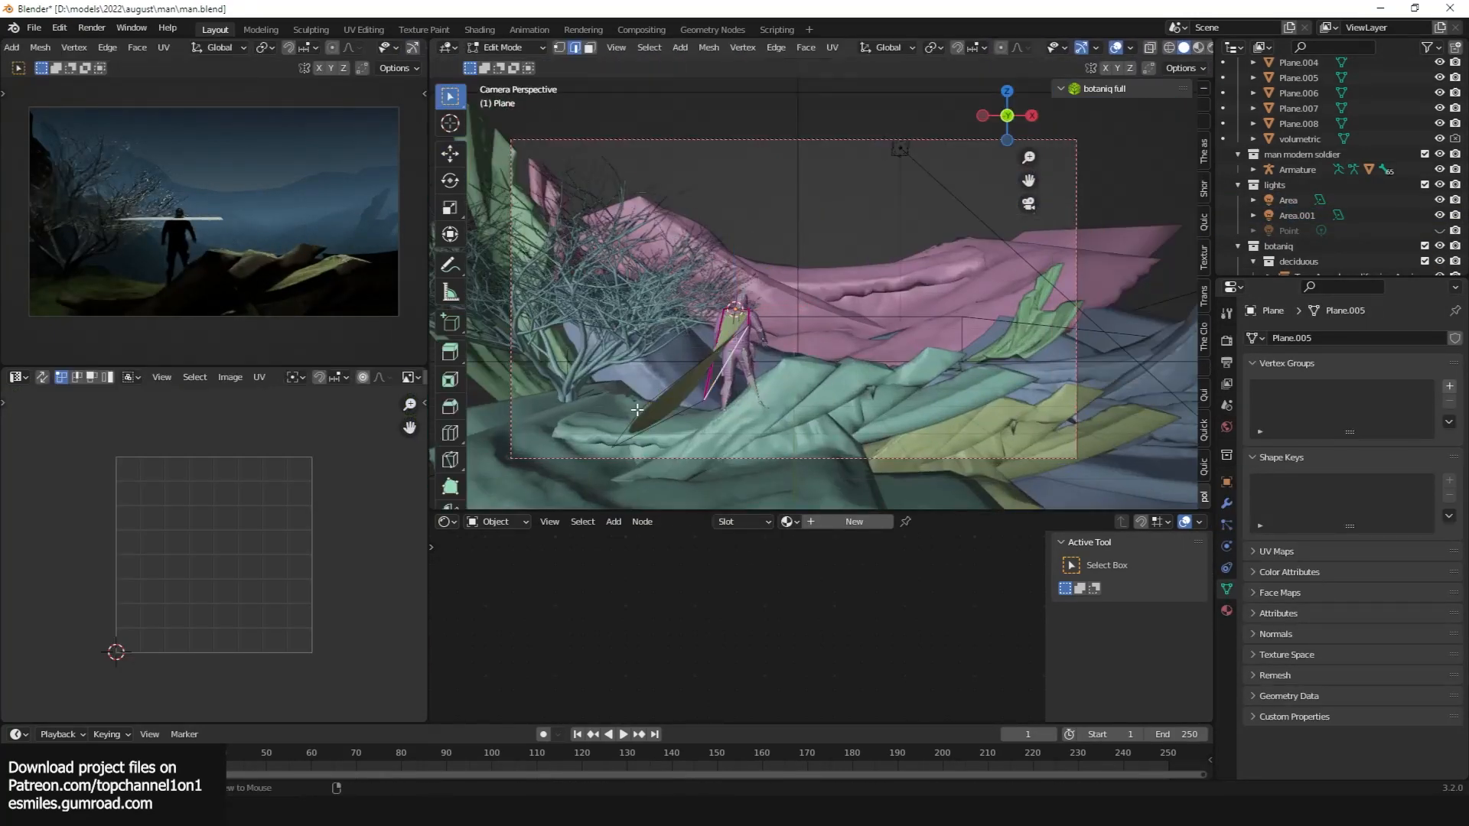
pyautogui.click(504, 47)
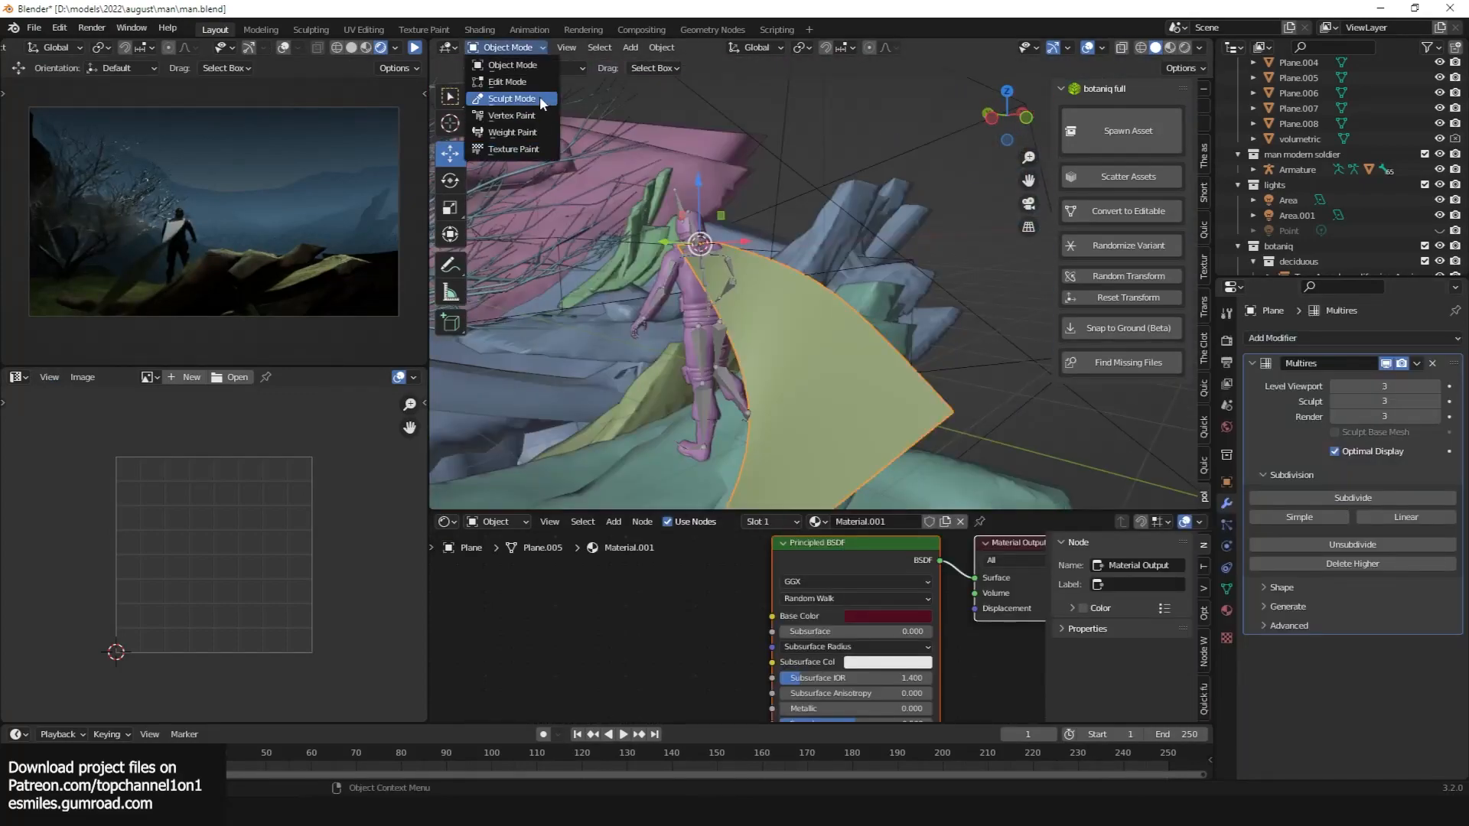
pyautogui.click(508, 98)
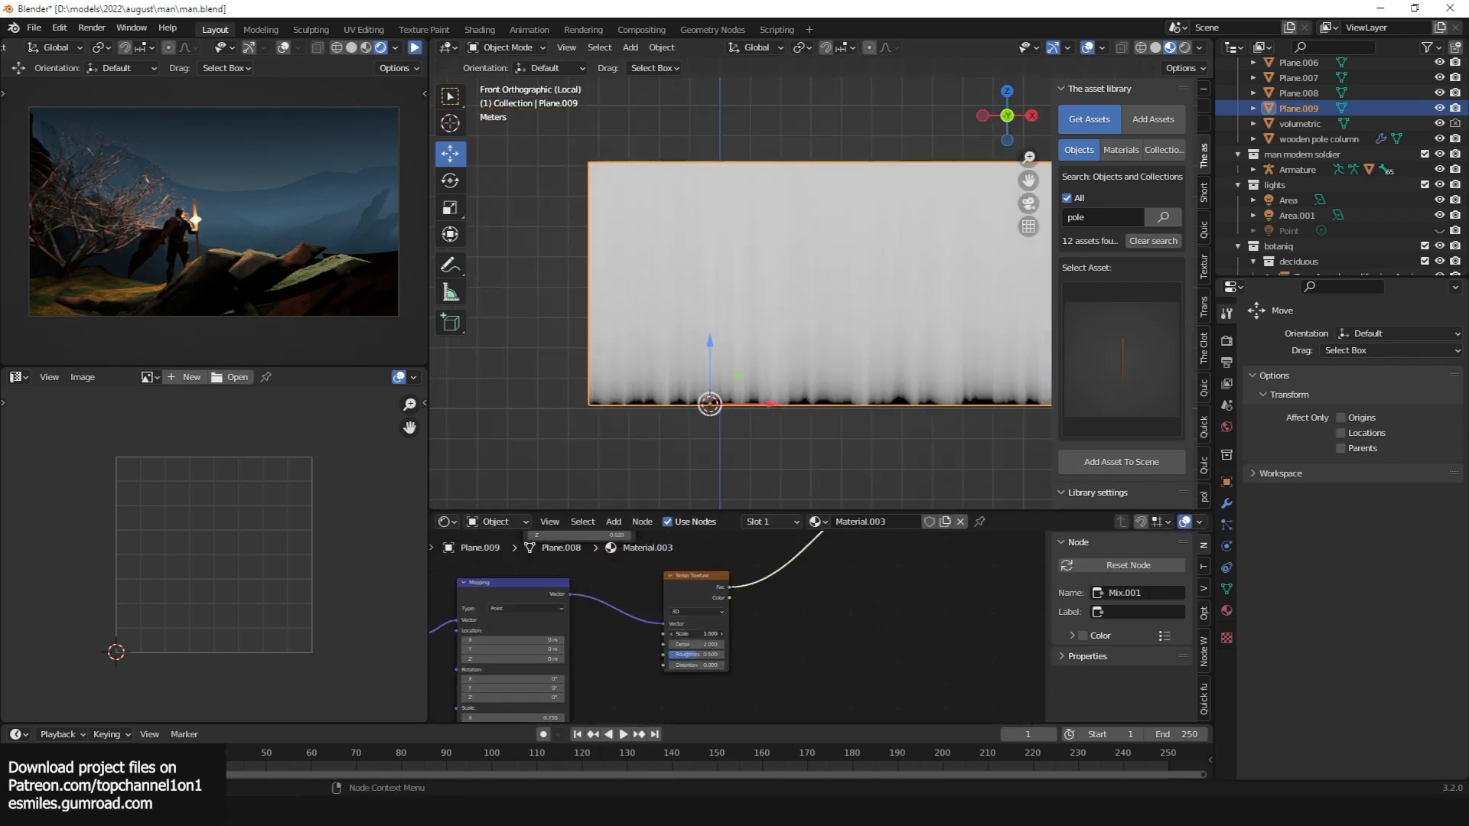
# Step: Edit the gradient material into a green aurora and shrinkwrap a grass mesh onto Plane.001
pyautogui.press('Tab')
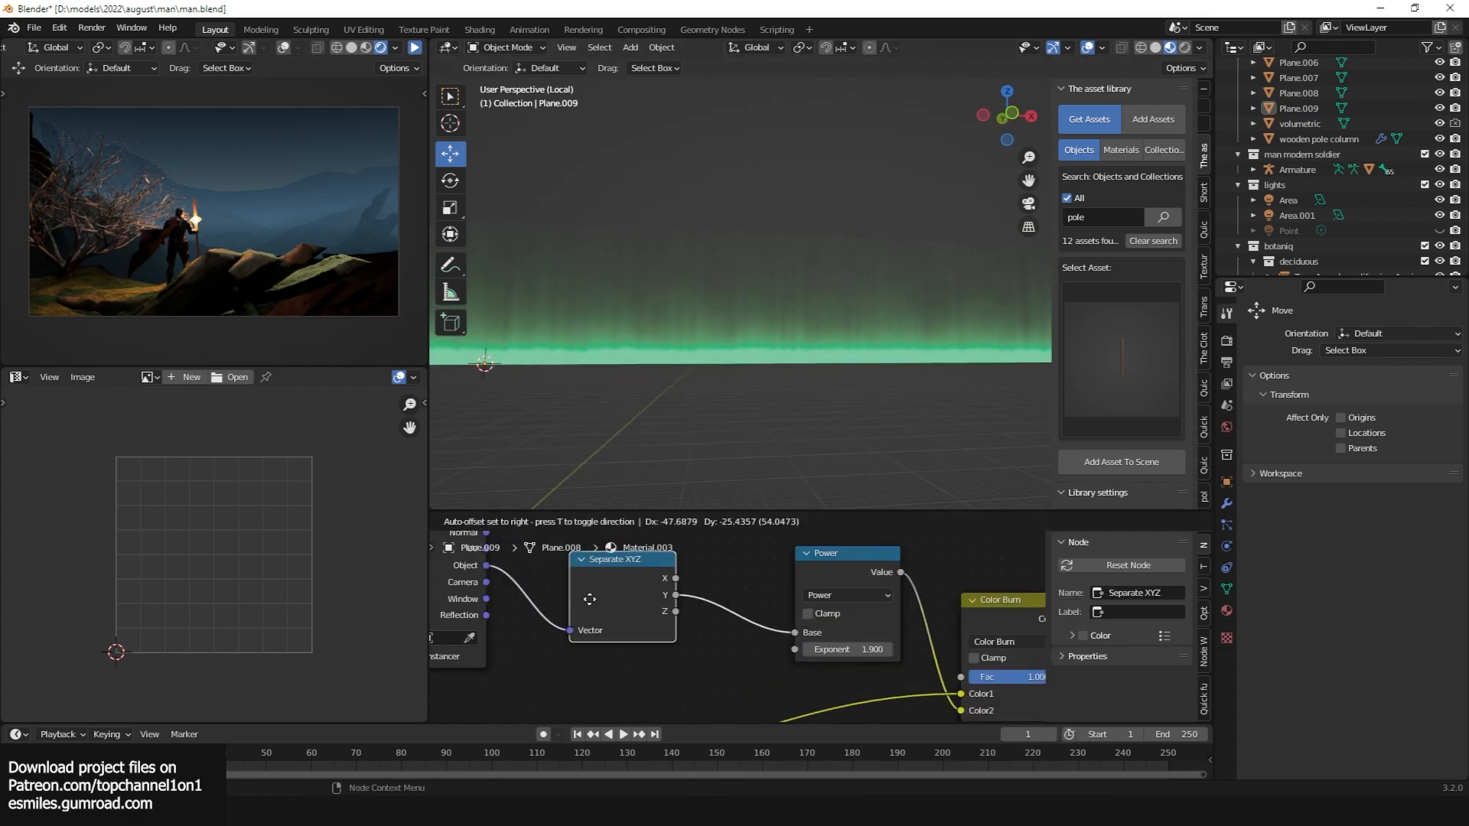
pyautogui.click(1373, 382)
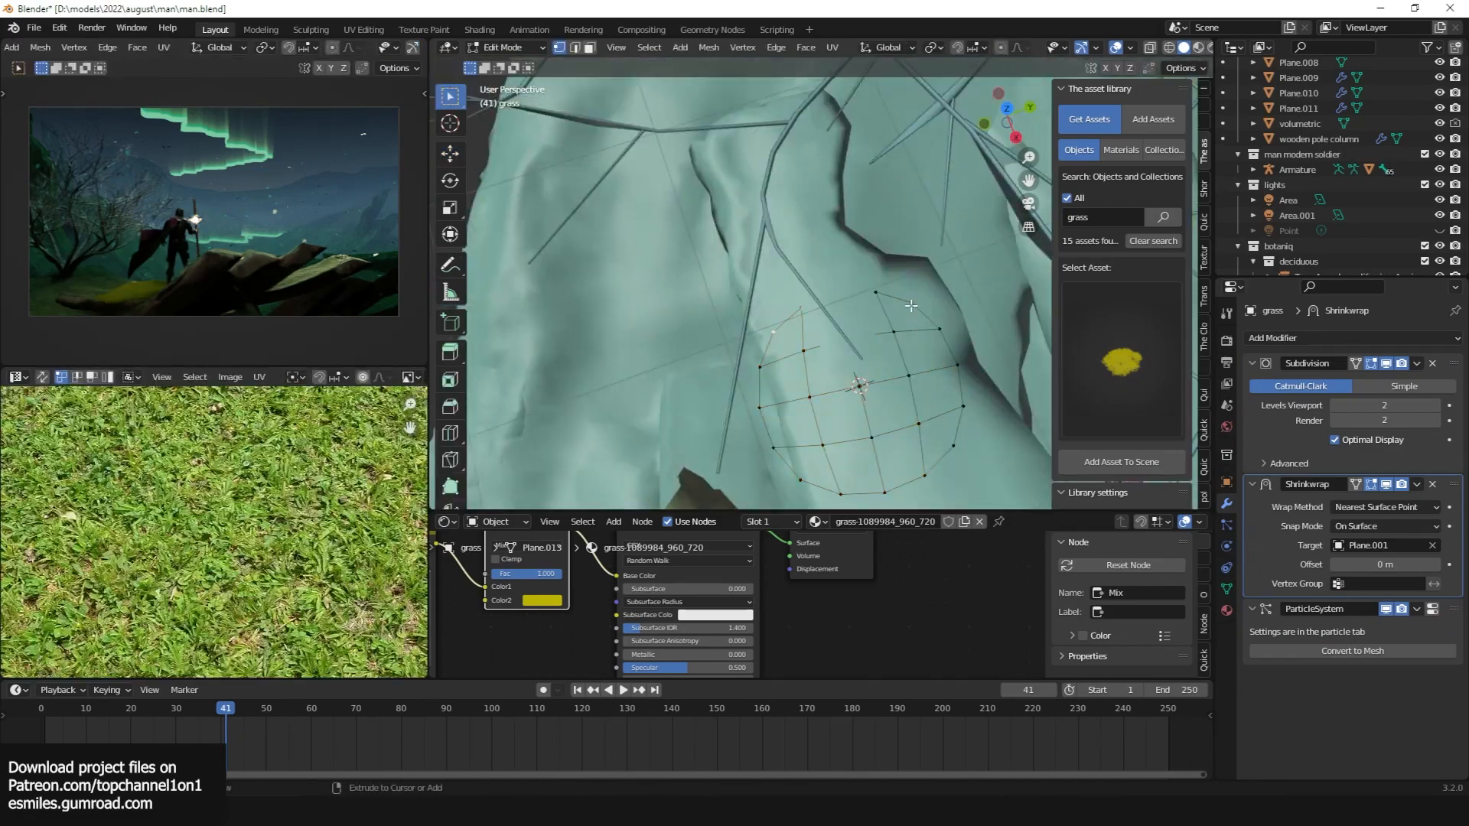
# Step: Import spiral steps, add Subdivision/Displace cube rocks near the cliffs and another Point light
pyautogui.press('Tab')
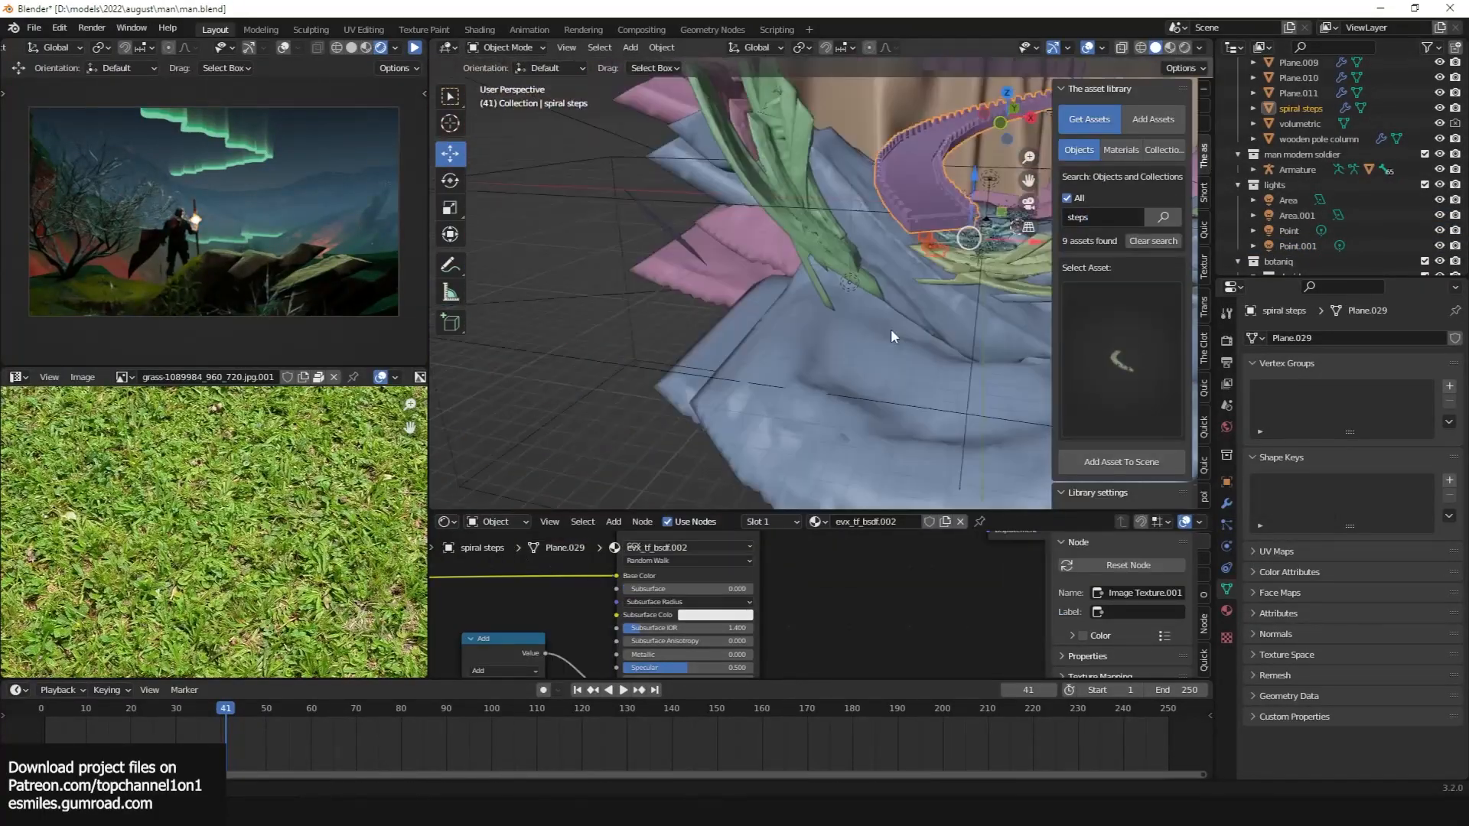
pyautogui.click(796, 309)
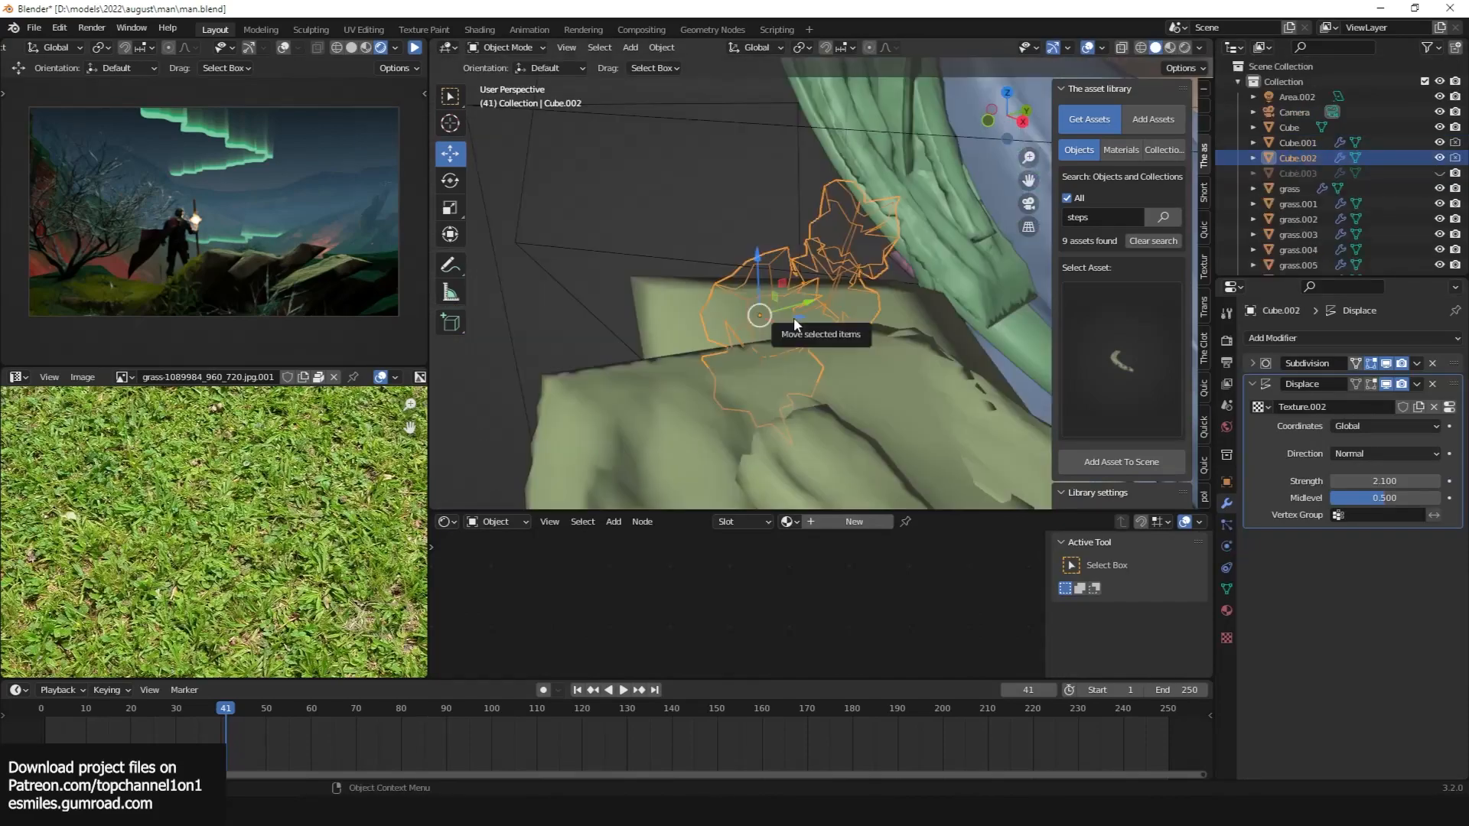